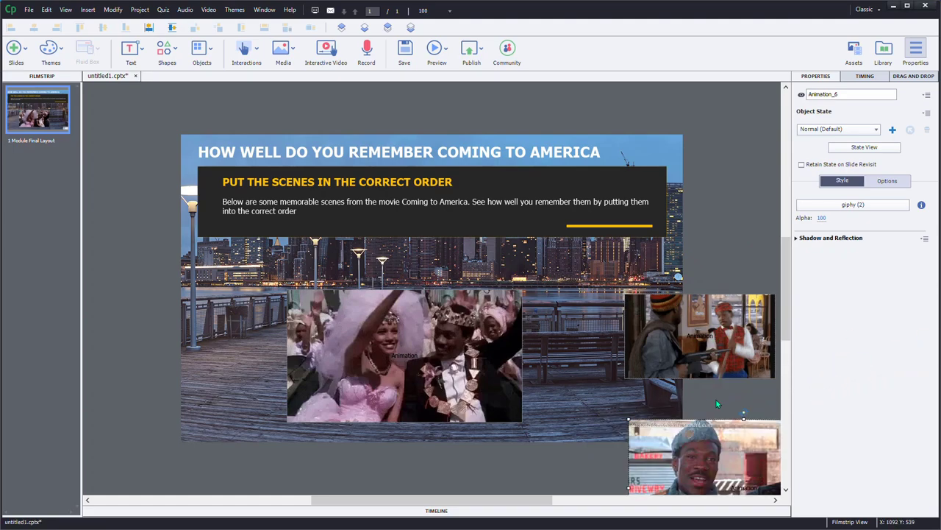
mouse_move(640, 264)
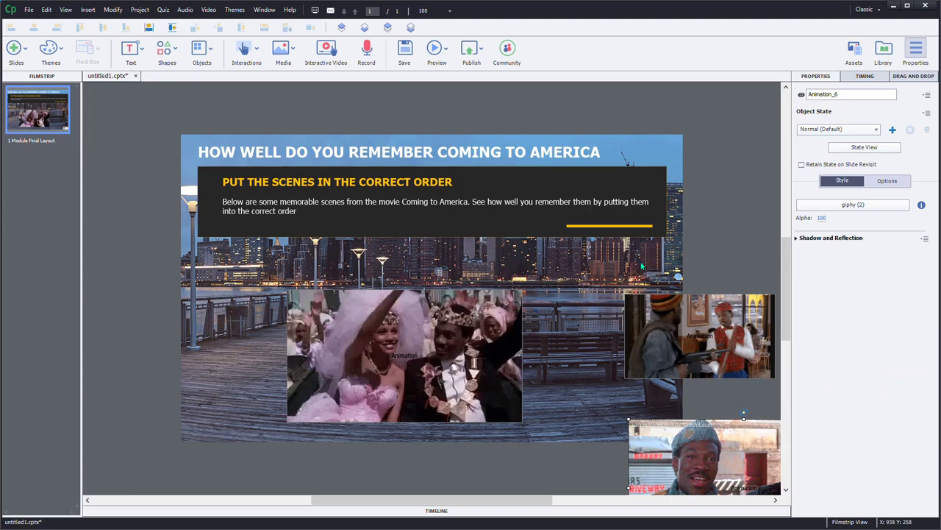
Step: Arrange the three movie GIF animations in a row beneath the caption box
left_click(404, 355)
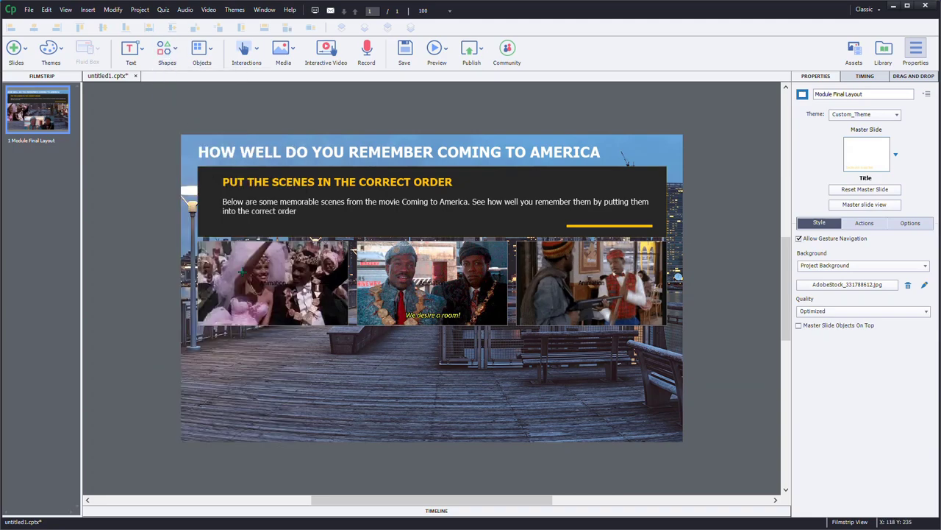
mouse_move(198, 334)
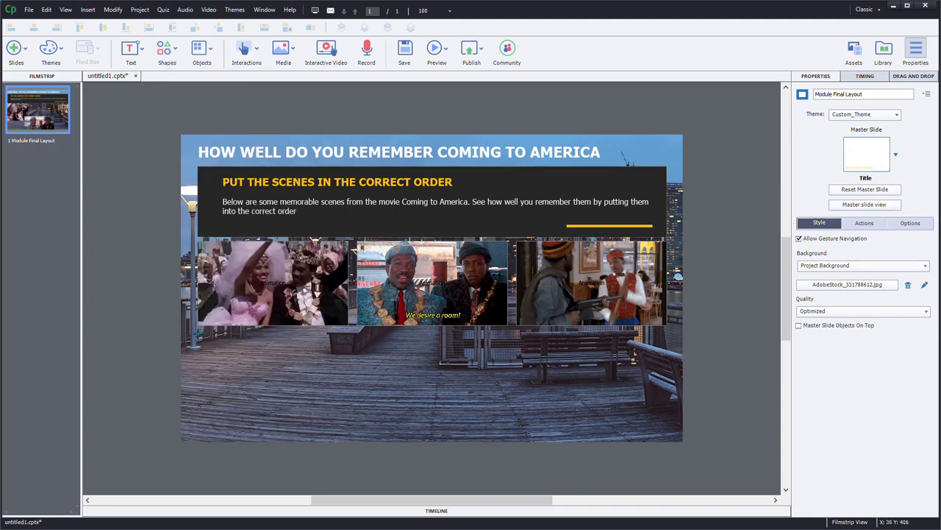
Step: Draw a rectangle labelled SCENE 1, then duplicate and relabel the copies SCENE 2 and SCENE 3
left_click_drag(198, 333, 331, 412)
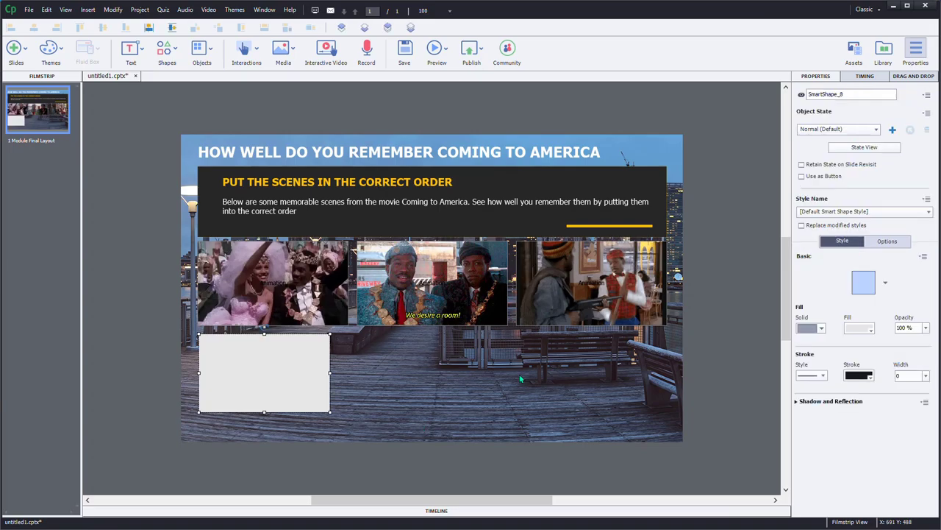
type("SCENE 1")
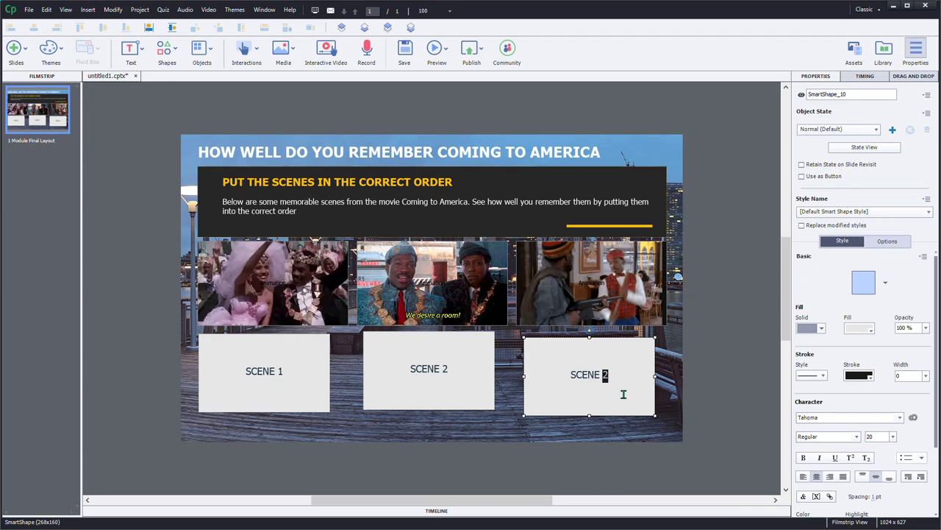
left_click(733, 298)
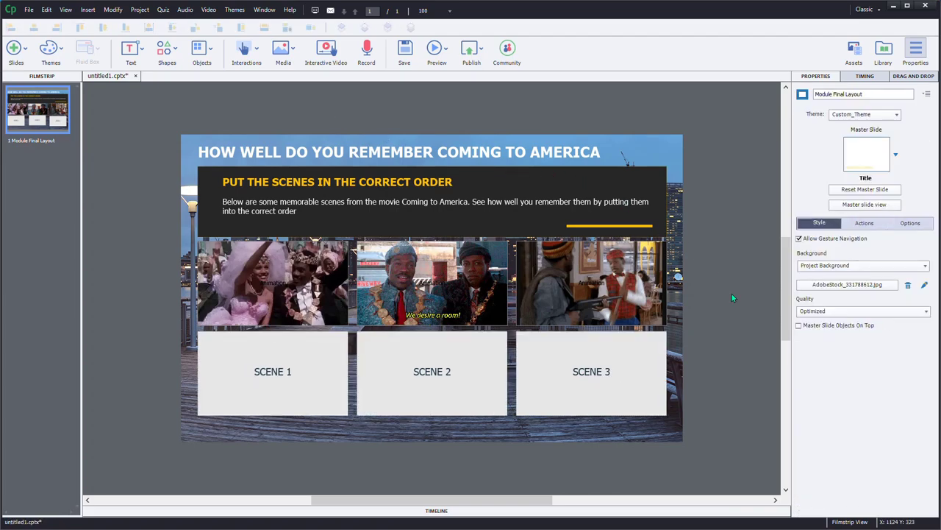
mouse_move(599, 290)
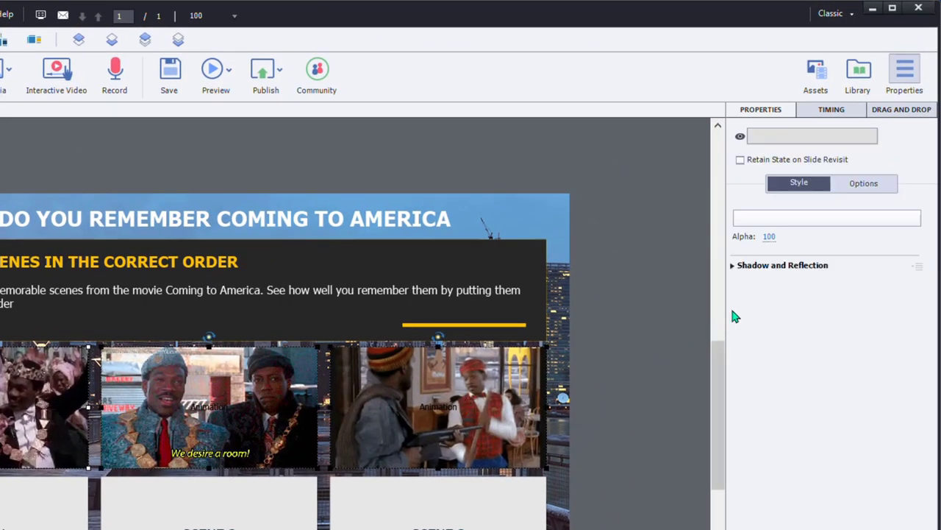
Step: Set the three clips' Display For timing to Rest of Slide
left_click(831, 109)
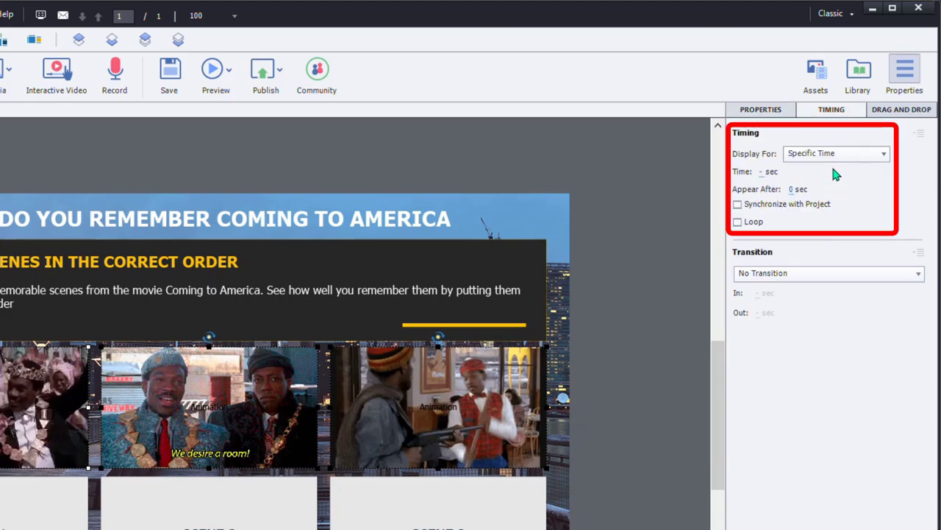
left_click(837, 153)
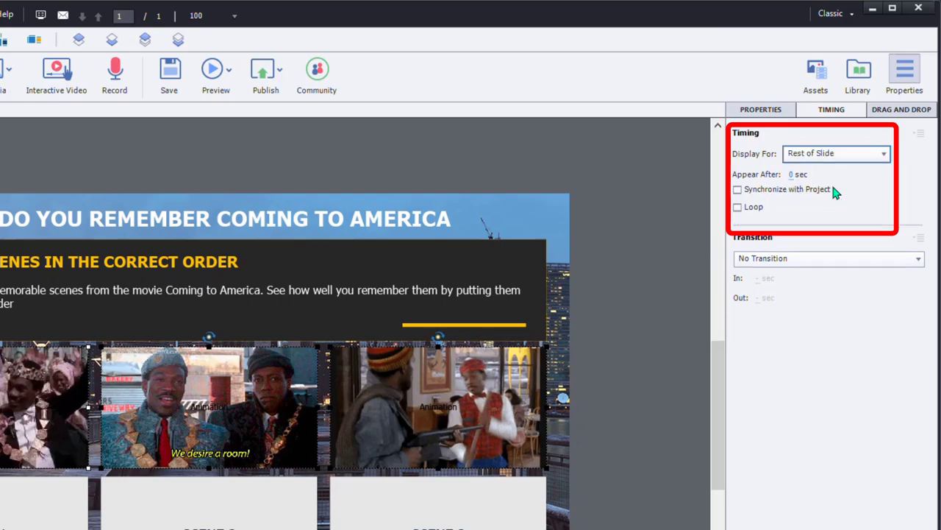
mouse_move(765, 220)
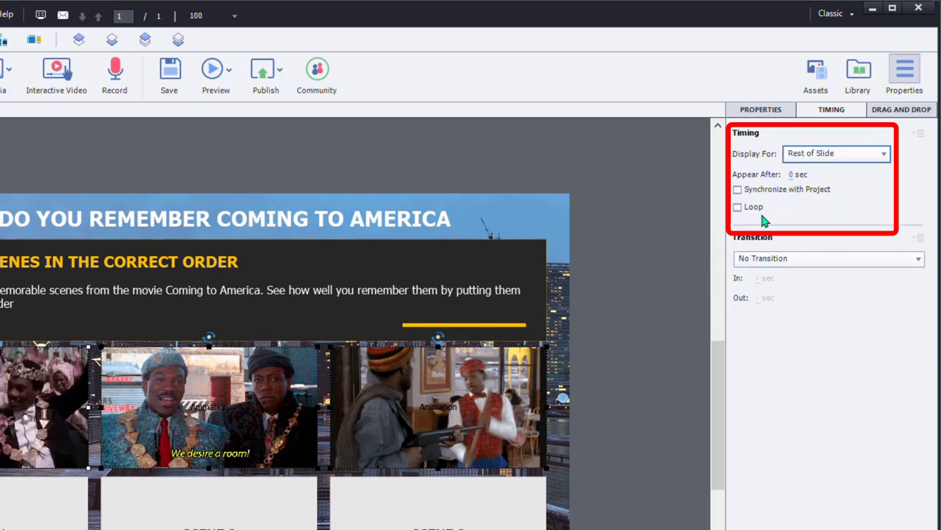
left_click(738, 207)
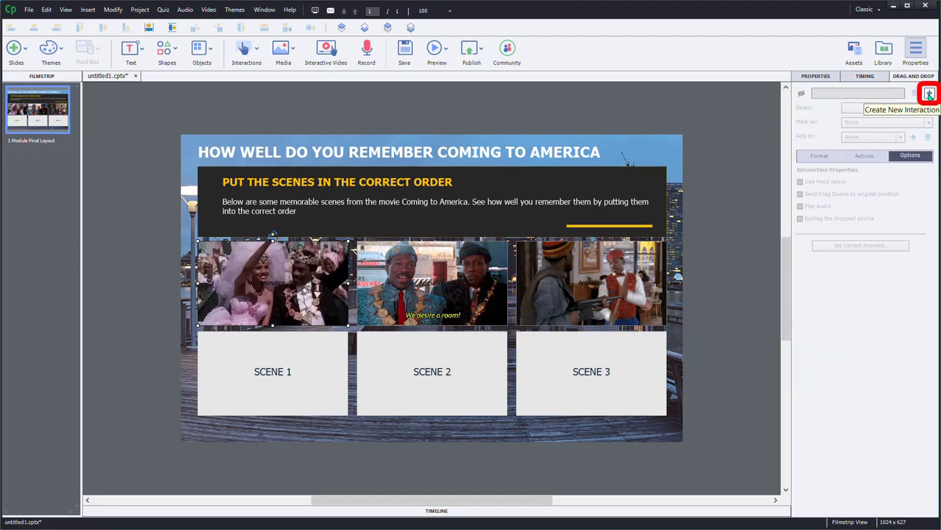
Step: Create drag-and-drop Interaction_2 and move its Submit button below the slide
left_click(929, 93)
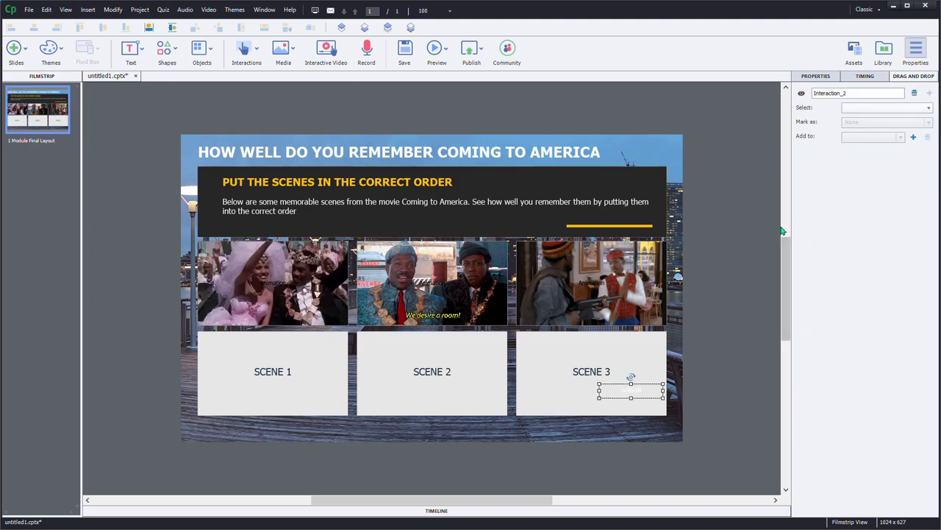
mouse_move(715, 274)
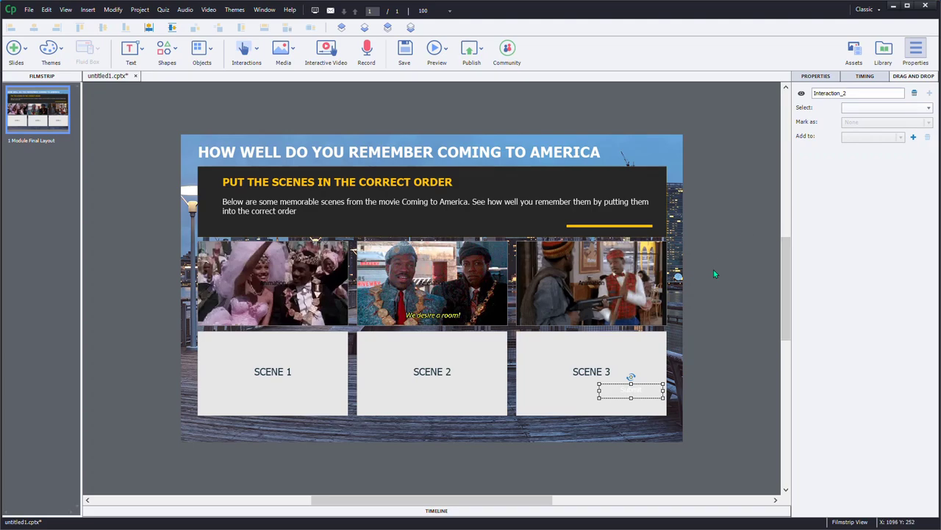
mouse_move(648, 399)
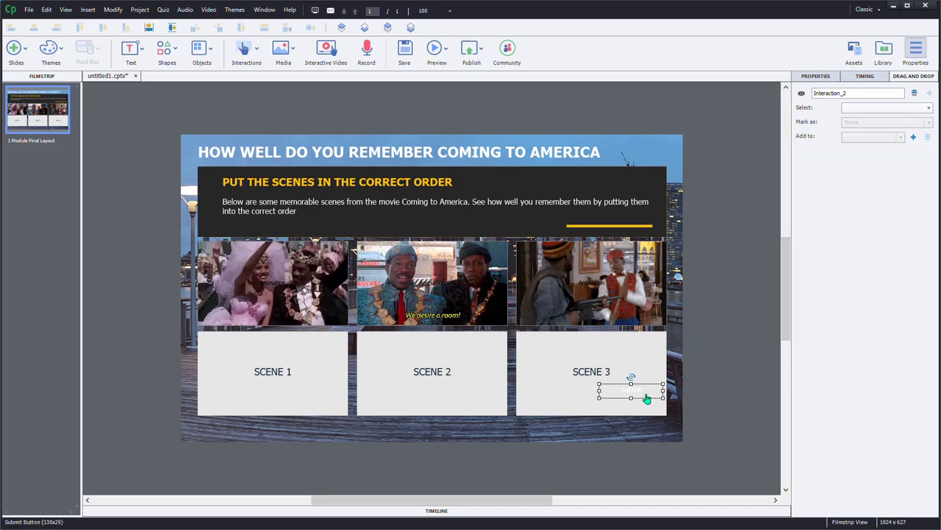
left_click_drag(631, 390, 631, 466)
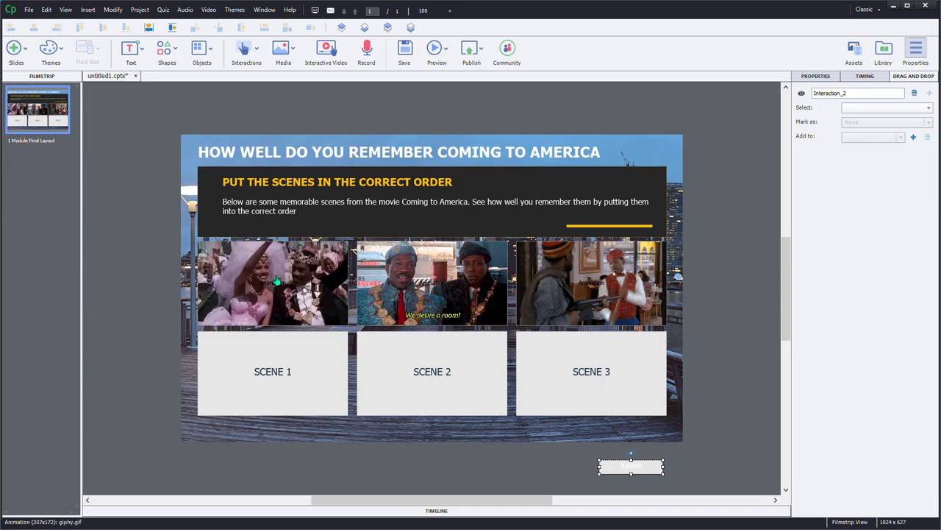
Step: Mark the movie clip animations as drag sources
left_click(272, 283)
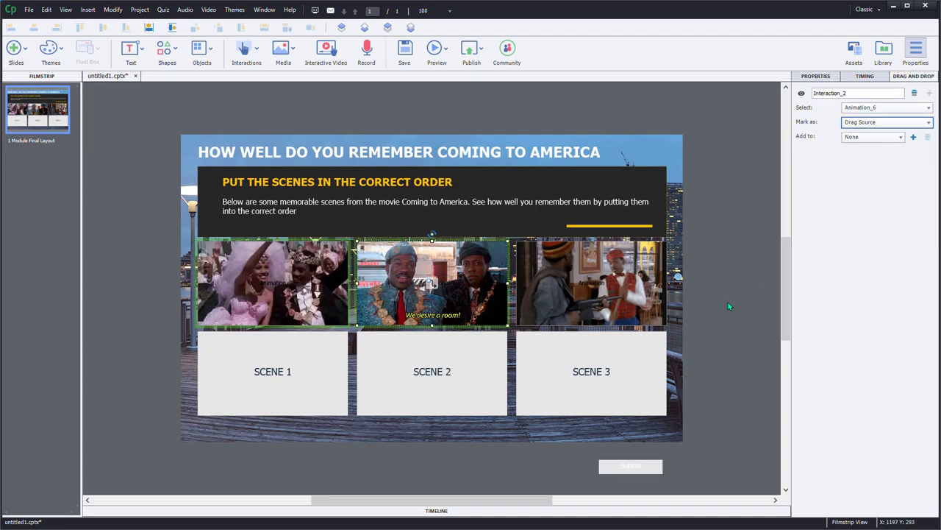
left_click(592, 283)
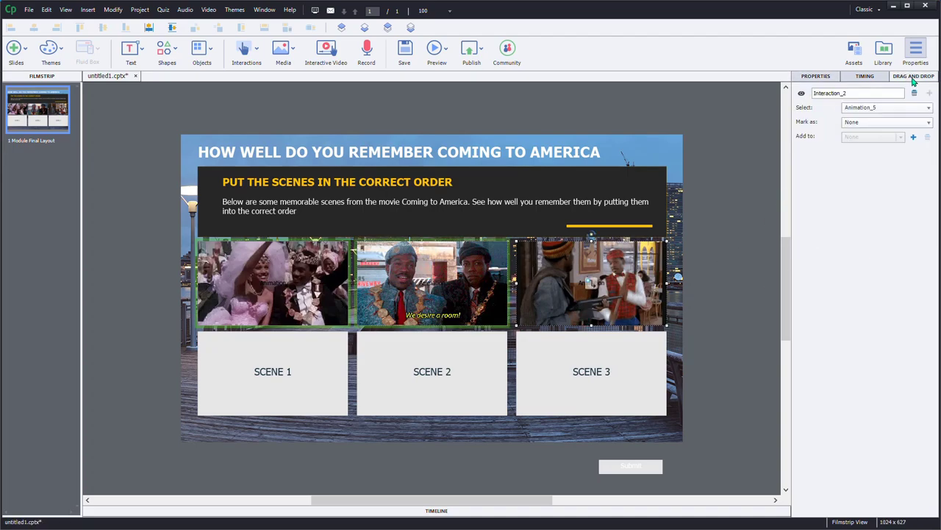
left_click(887, 121)
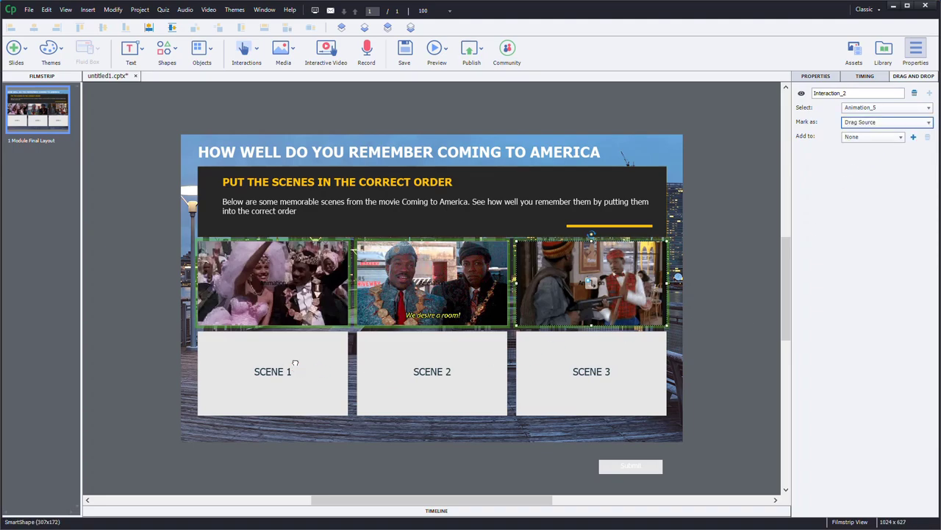
Step: Mark the SCENE 1 box as a drop target
left_click(272, 372)
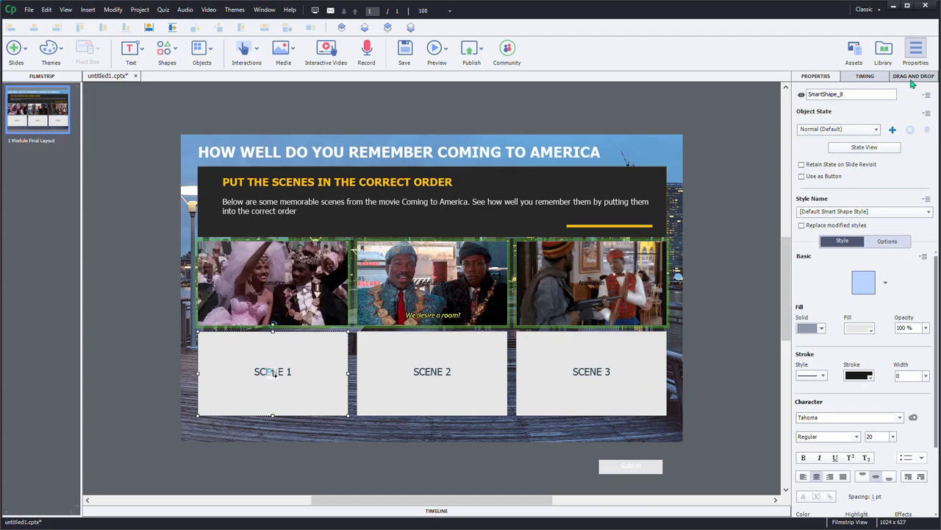
left_click(913, 76)
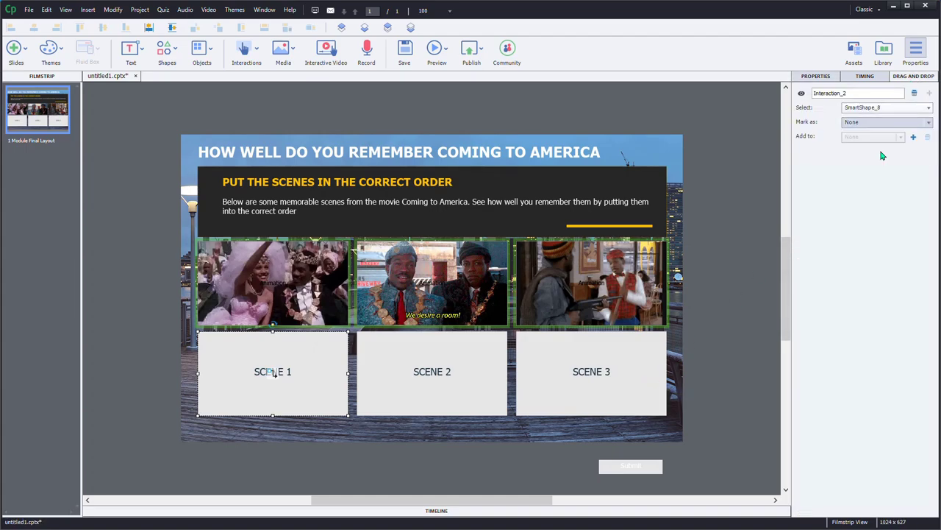
left_click(432, 371)
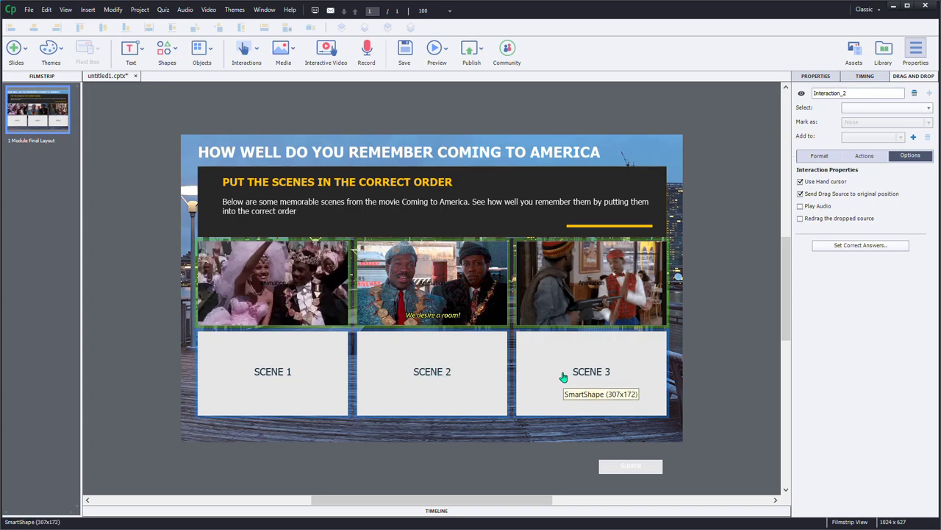
mouse_move(290, 278)
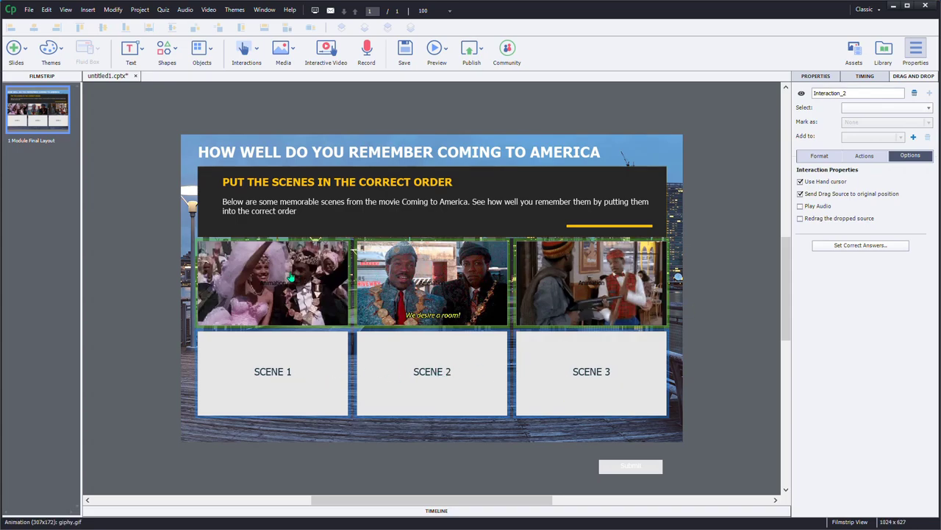
mouse_move(327, 375)
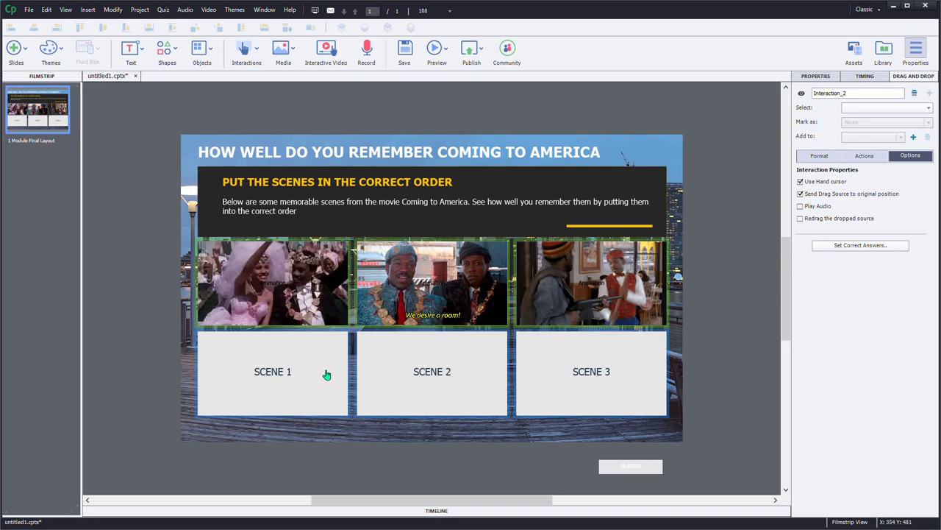
Step: Select the SCENE 1 box and show its drop-target snap format settings
left_click(272, 371)
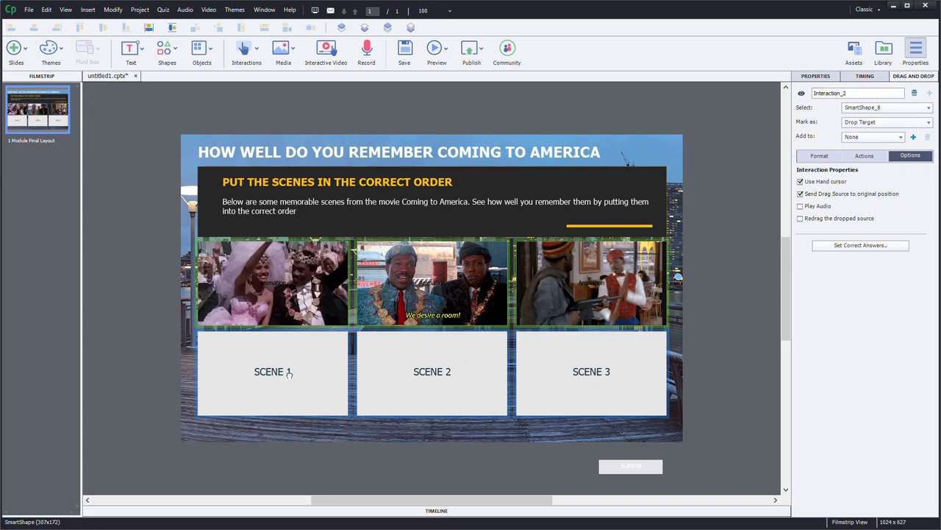
left_click(273, 372)
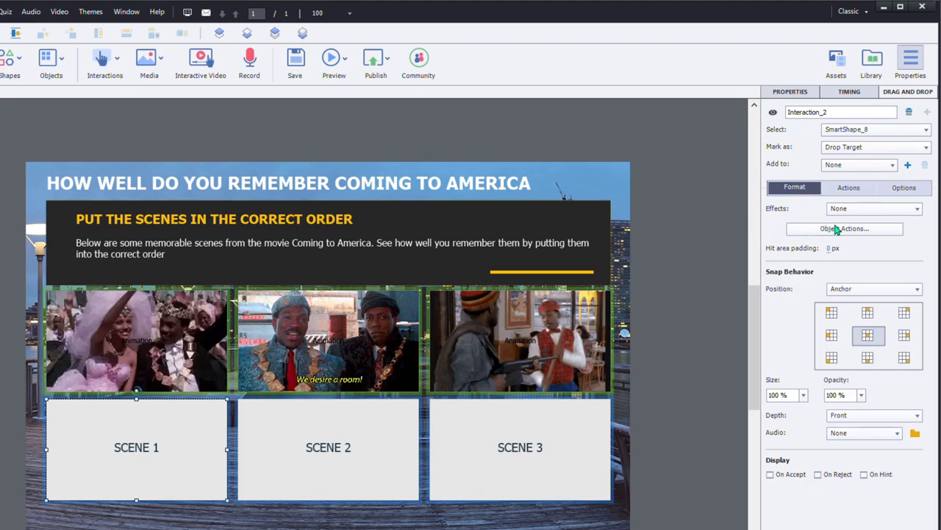
Step: Set the selected target to accept Animation_4–6 and replace on accept
left_click(844, 228)
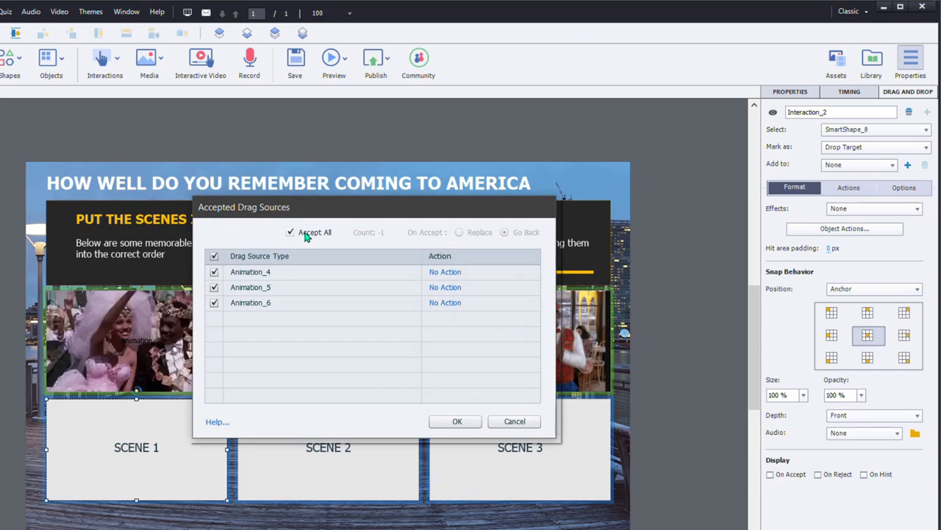
left_click(291, 232)
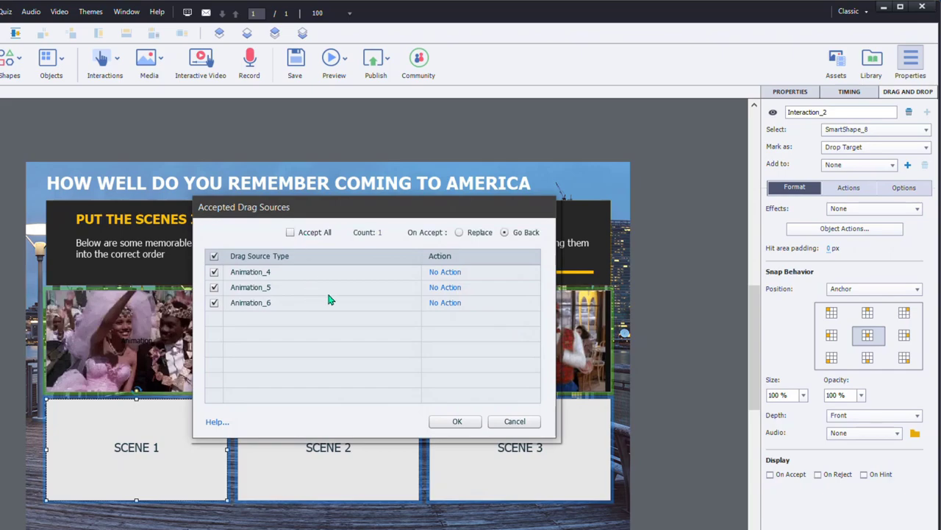
left_click(459, 231)
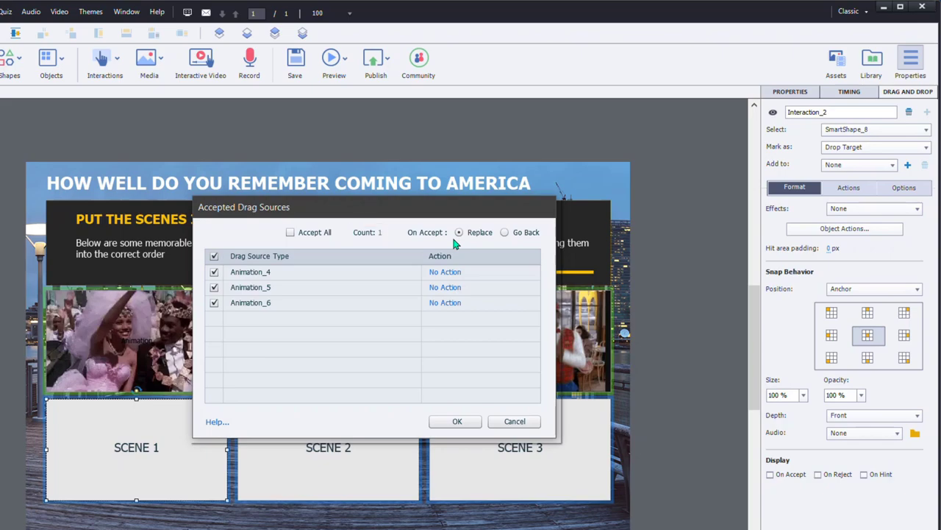
left_click(459, 232)
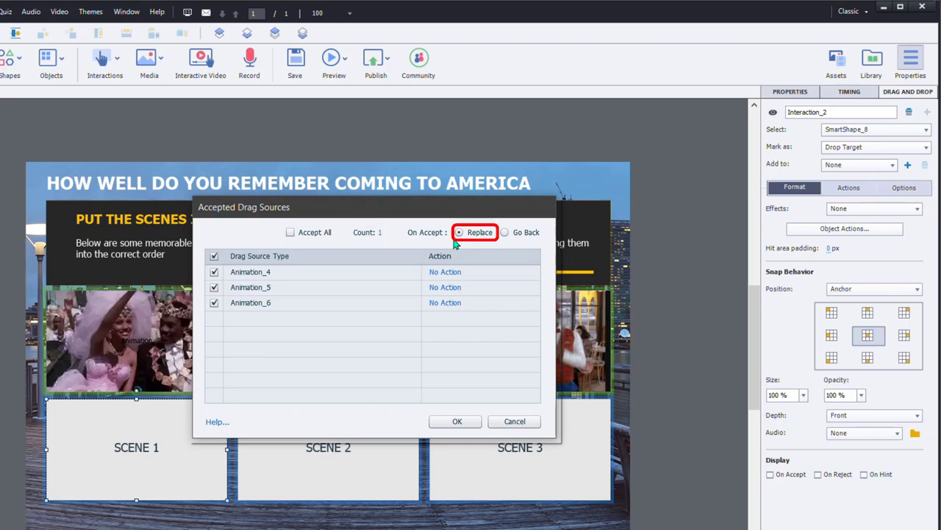
mouse_move(460, 439)
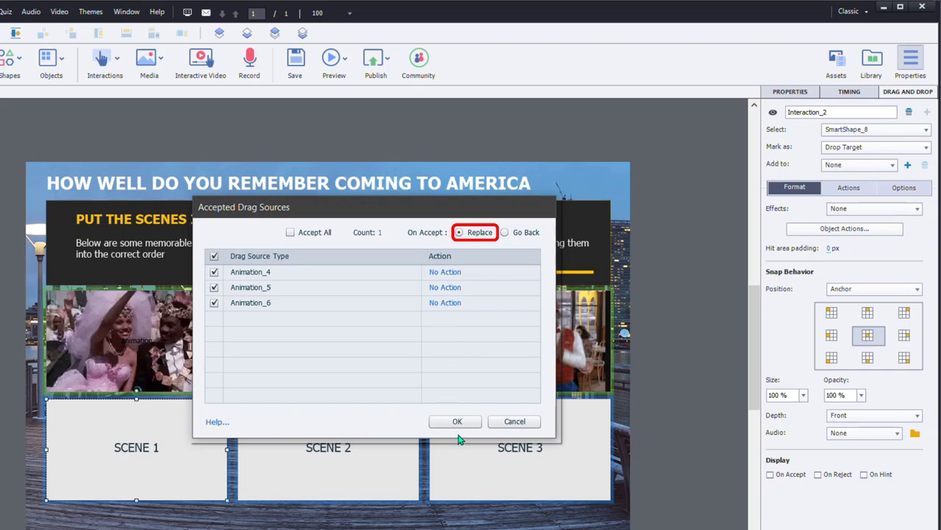
Step: Apply the same accepted drag sources to the SCENE 2 and SCENE 3 targets
left_click(457, 420)
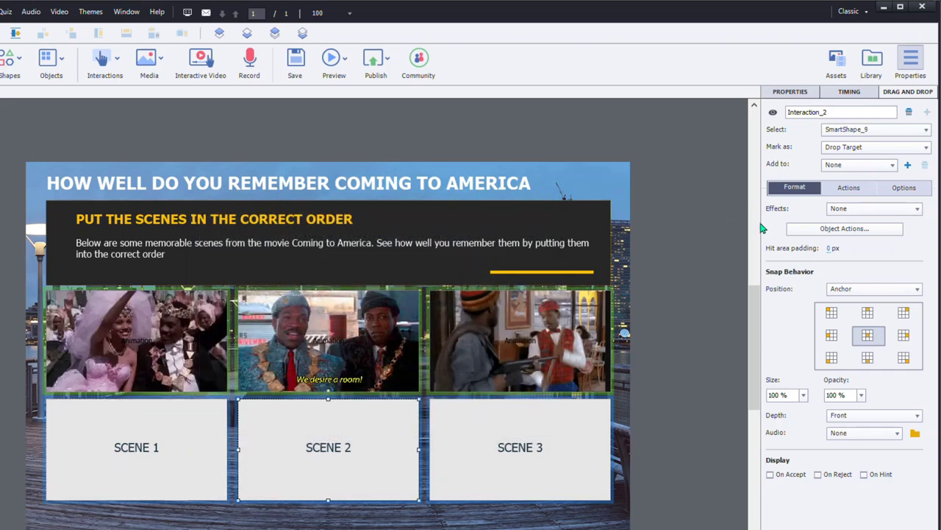
left_click(844, 228)
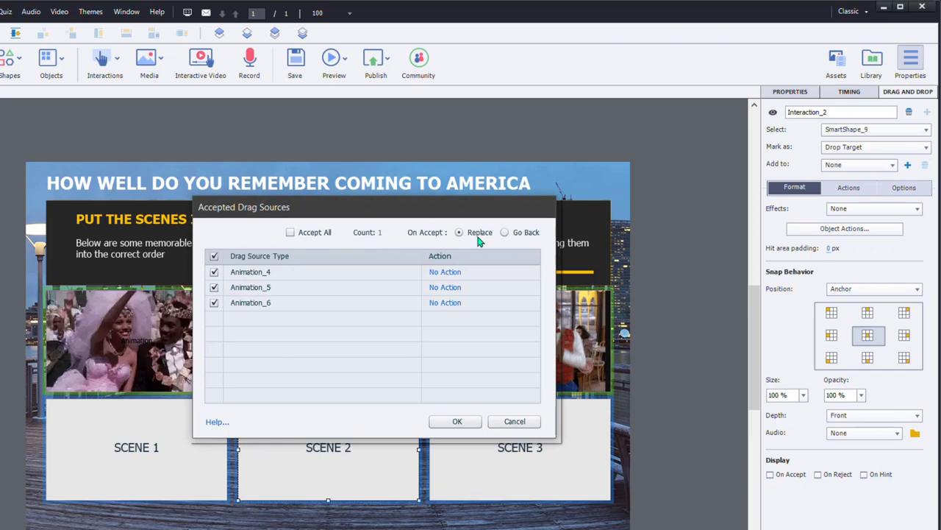
left_click(456, 421)
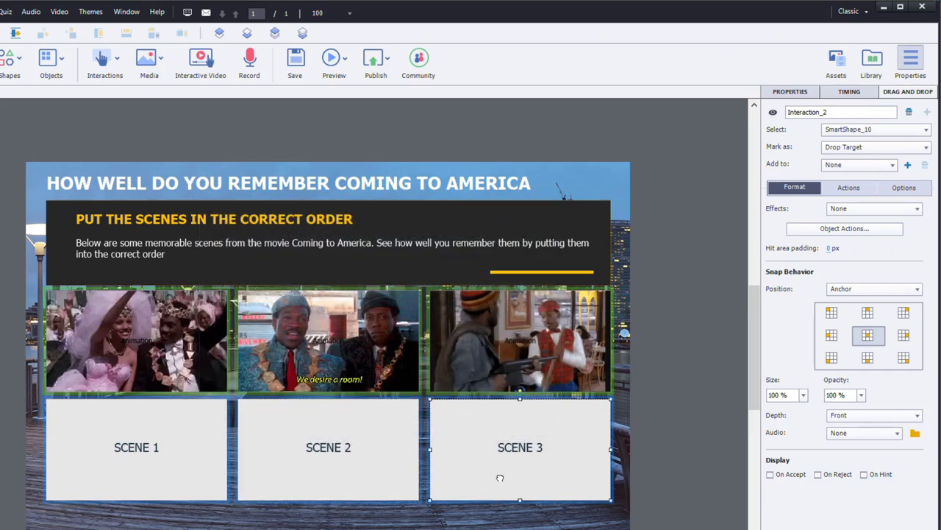
left_click(845, 228)
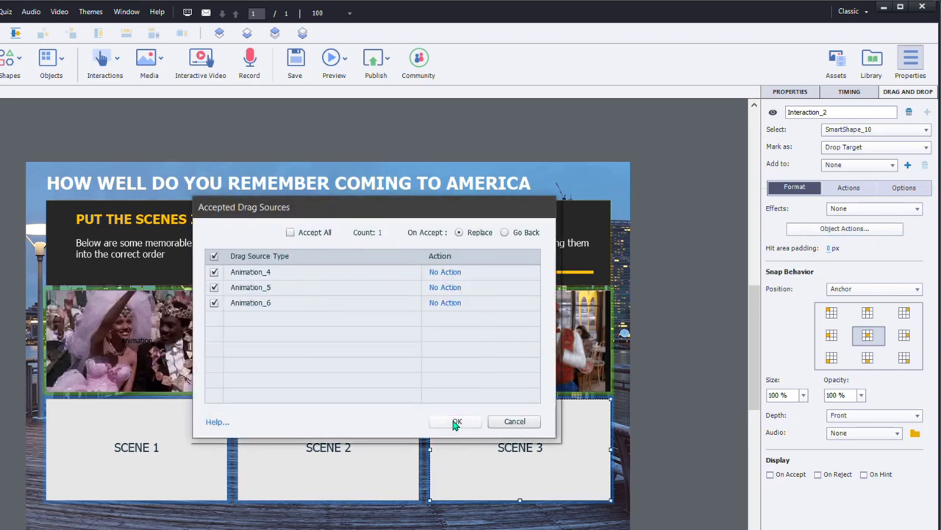
left_click(456, 420)
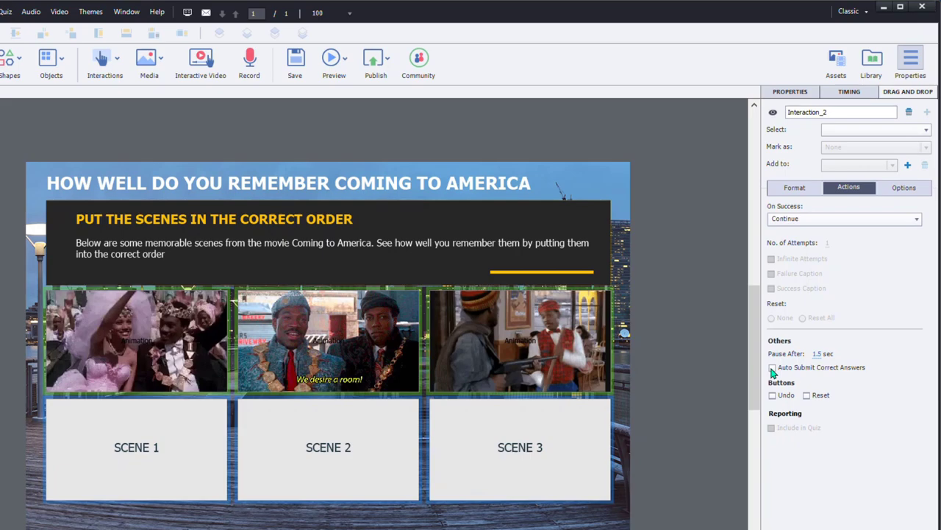
Step: Turn on Auto Submit Correct Answers and the Reset button option
left_click(772, 367)
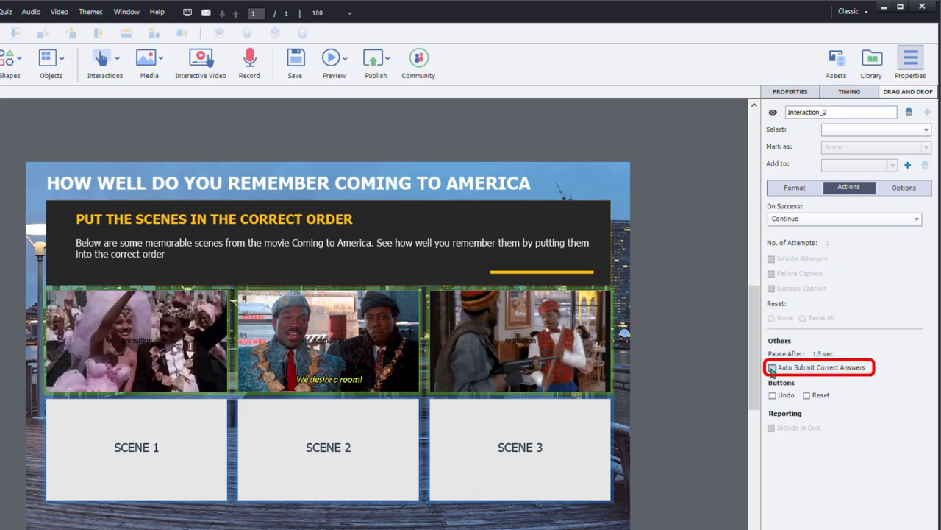
left_click(773, 367)
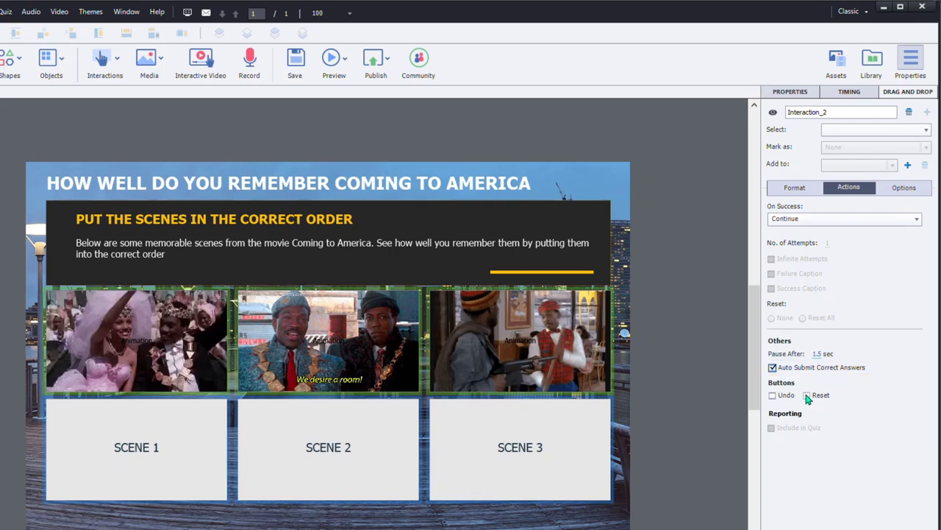
left_click(807, 394)
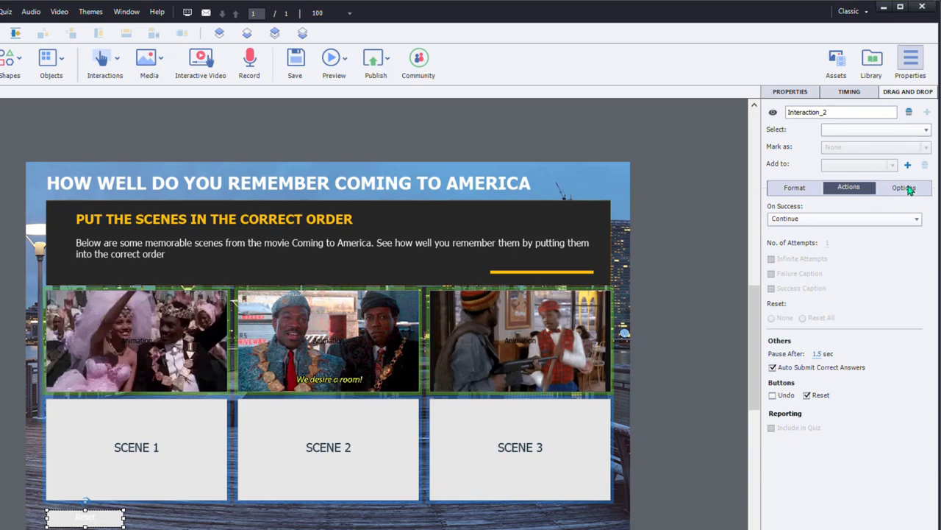
left_click(903, 186)
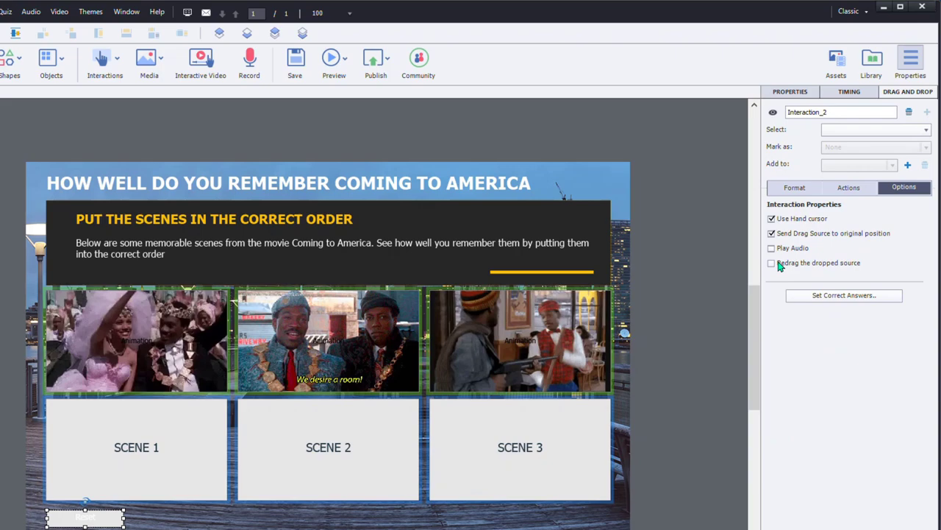
Step: Enable Redrag the dropped source, then open and cancel Set Correct Answers
left_click(771, 262)
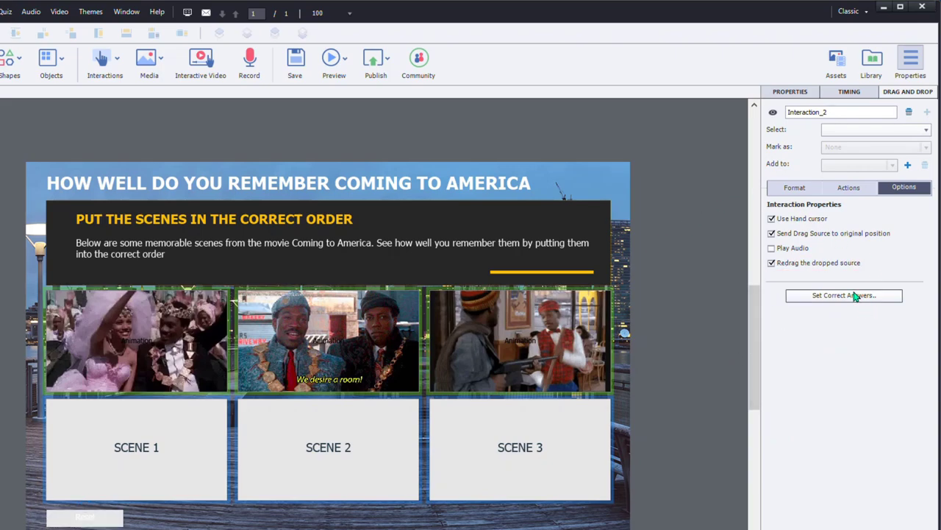
mouse_move(642, 341)
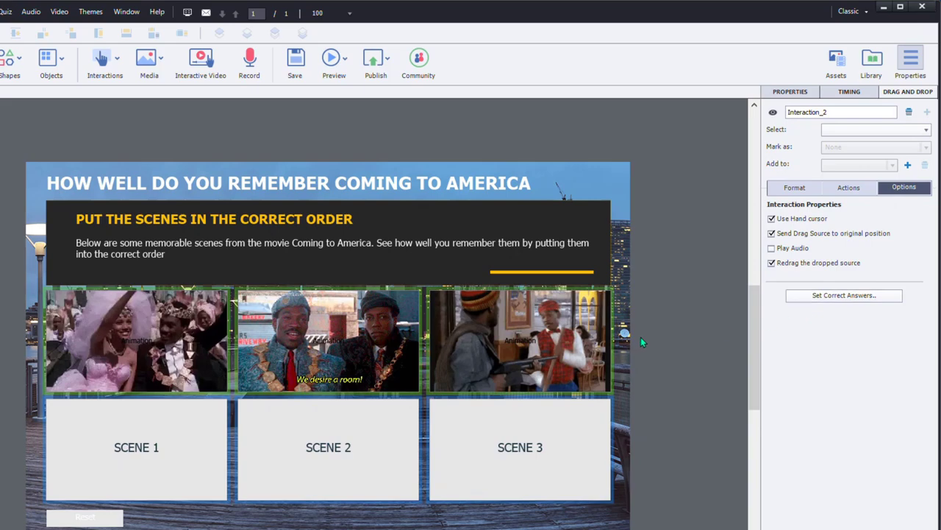
mouse_move(643, 342)
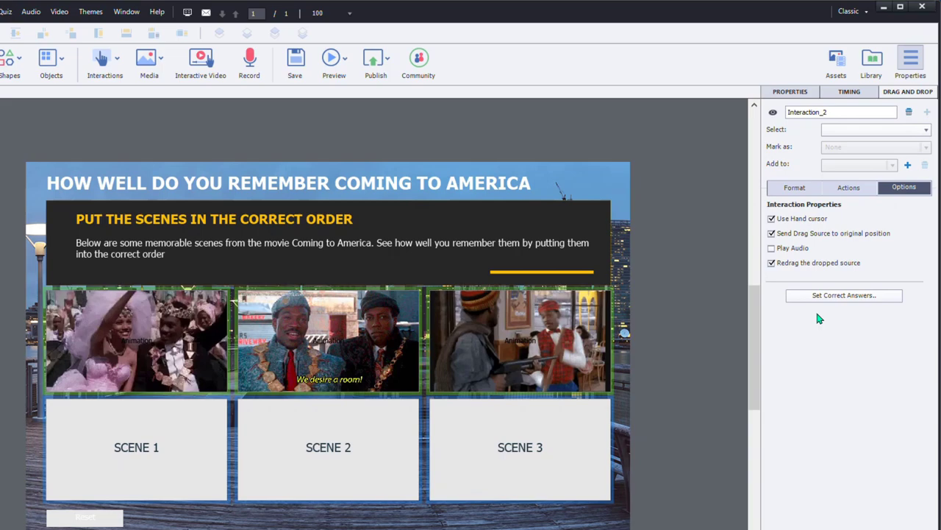
left_click(844, 295)
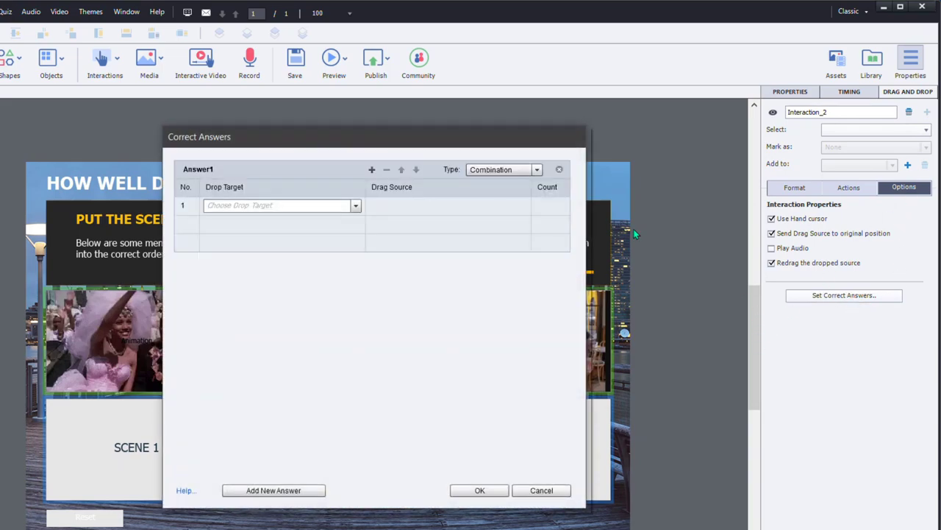
mouse_move(195, 152)
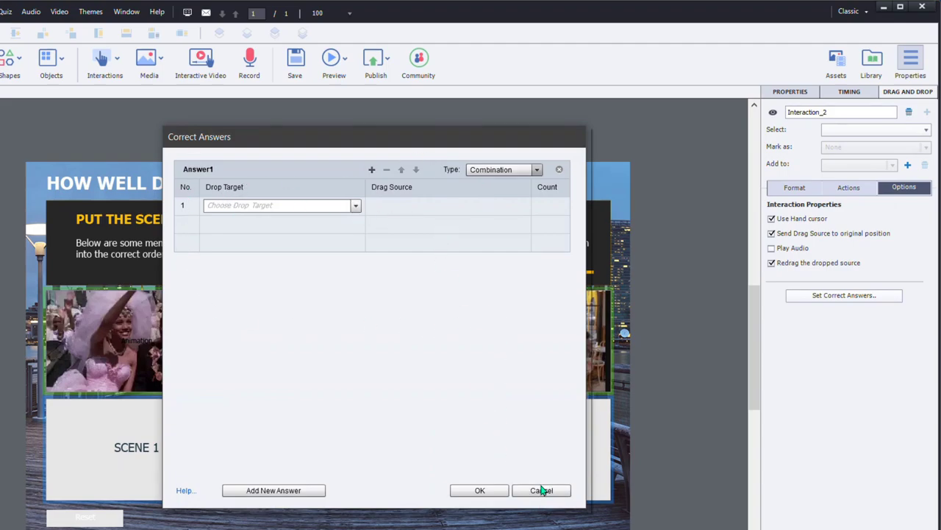
left_click(542, 490)
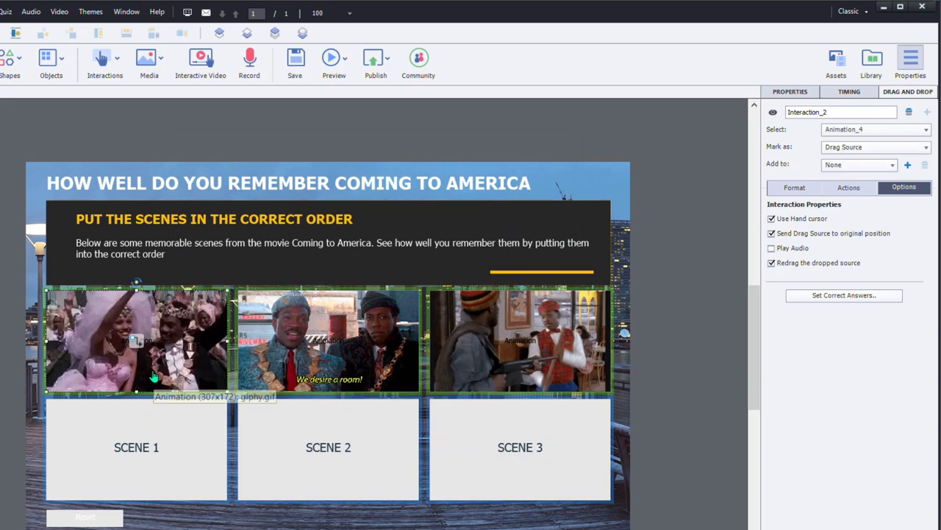
Step: Link clips to SCENE targets and enable Infinite Attempts, Success and Failure Captions
left_click_drag(136, 342, 524, 442)
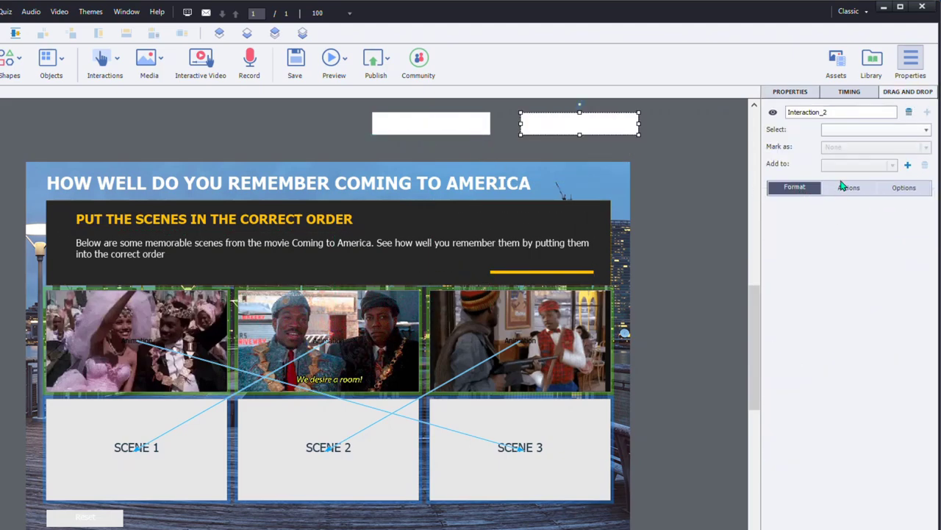
left_click(848, 187)
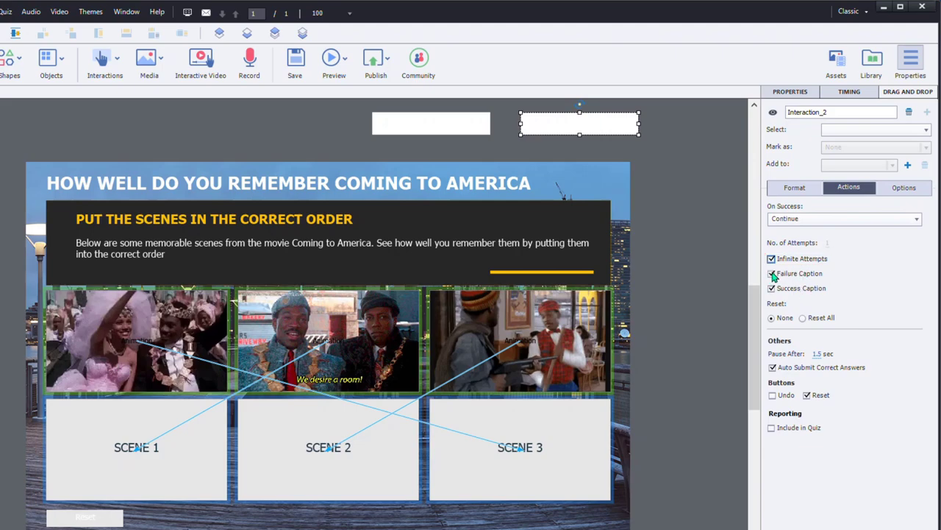
Step: Remove the failure caption, give the success caption a dark gray fill, and enter 'That's Correct!'
left_click(771, 273)
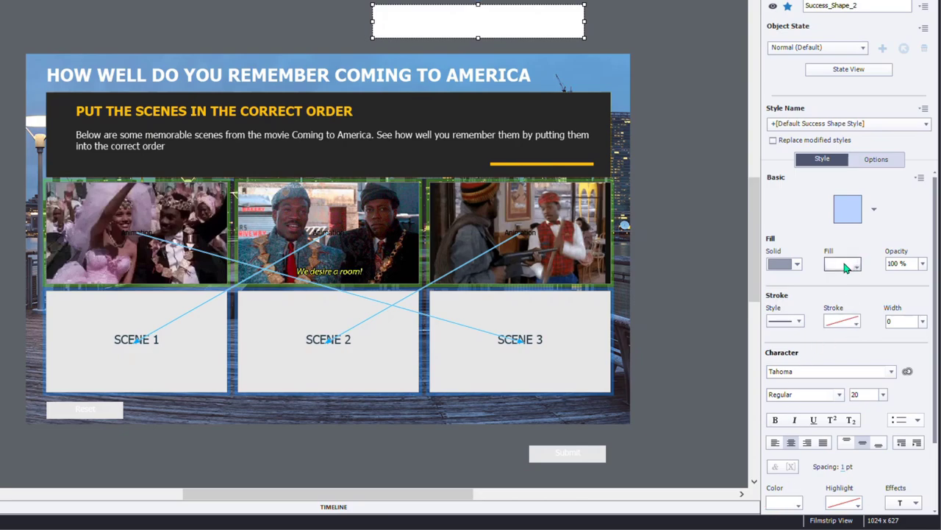
left_click(843, 263)
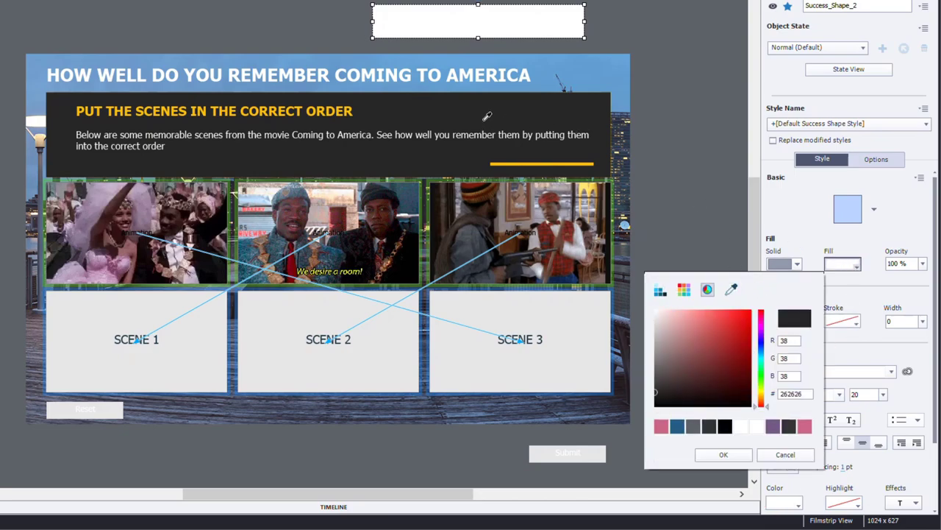
left_click(723, 454)
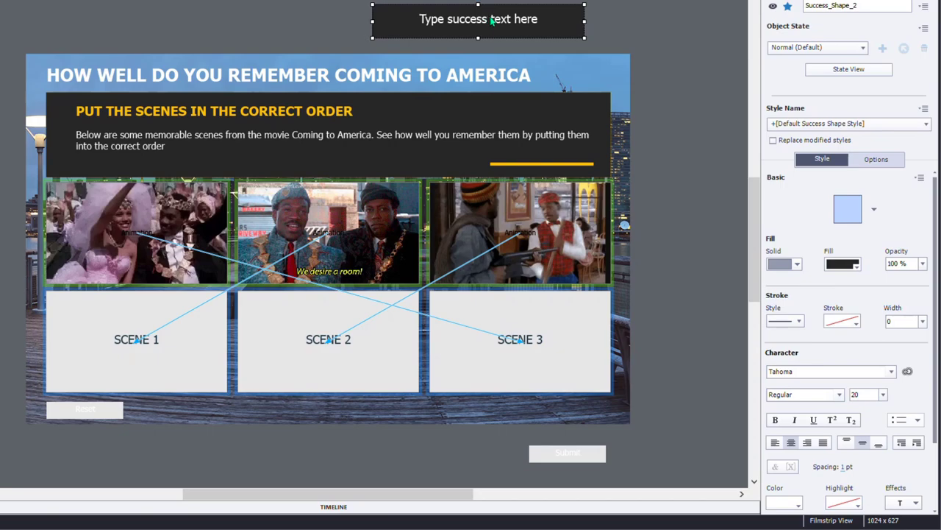
type("That's Correct!")
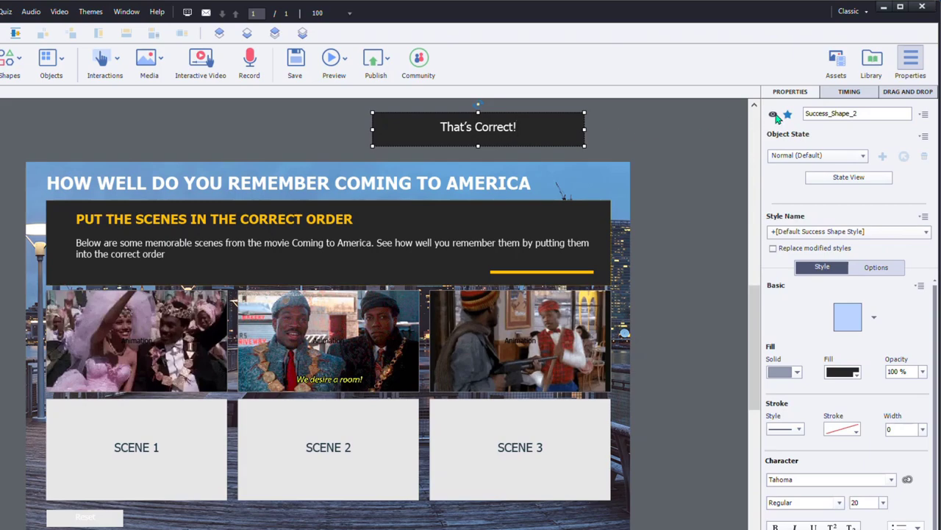
Step: Check the 'That's Correct!' caption's Display For timing, currently 3 seconds
left_click(848, 91)
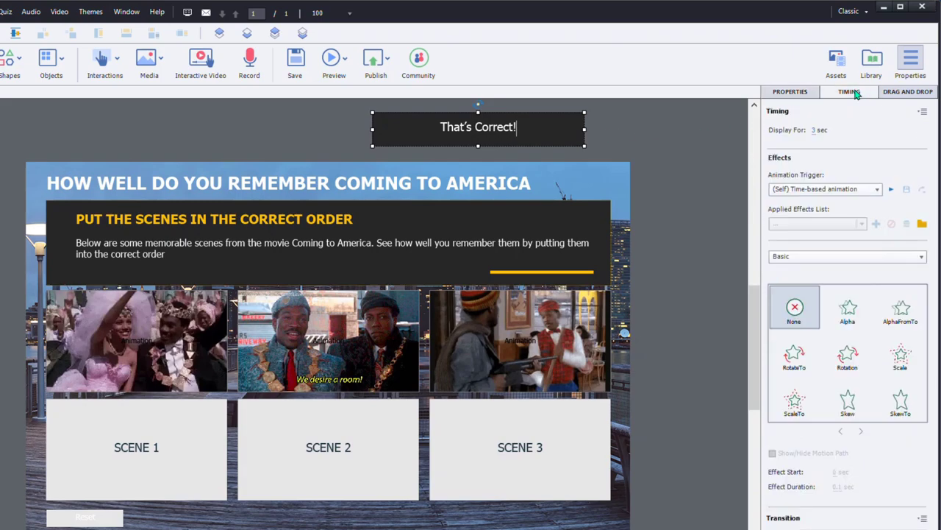
mouse_move(603, 138)
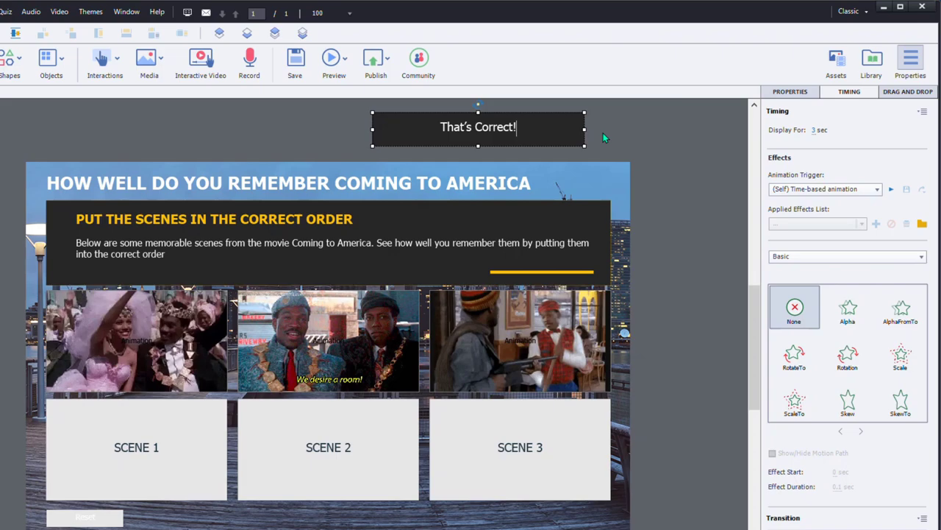
mouse_move(855, 112)
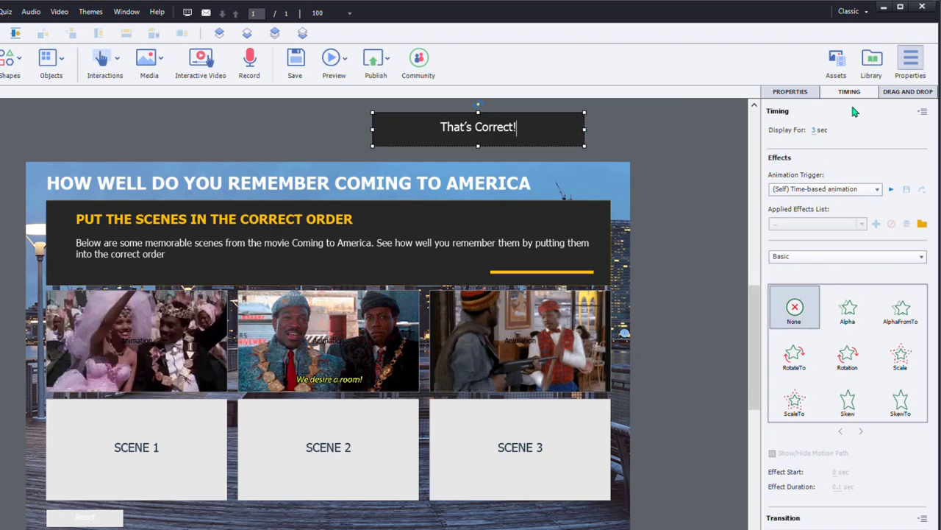
mouse_move(823, 146)
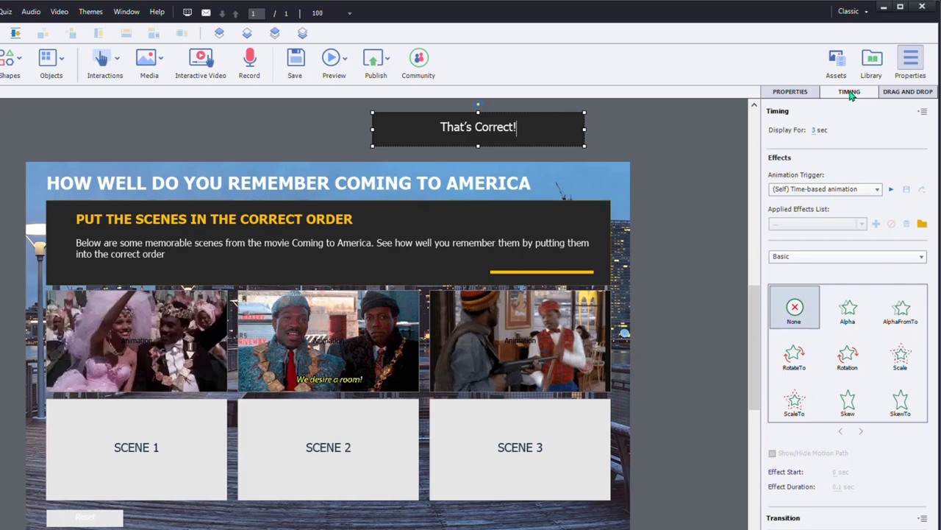
left_click(818, 130)
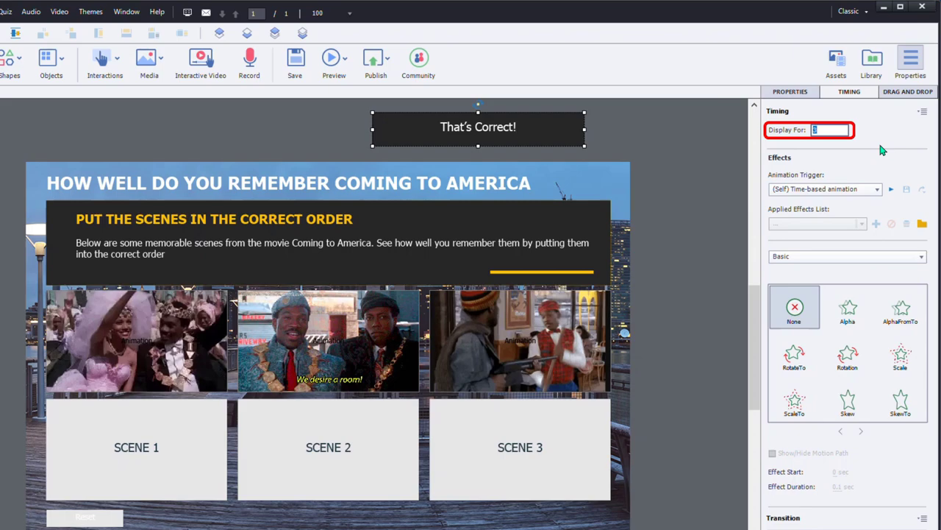
mouse_move(683, 193)
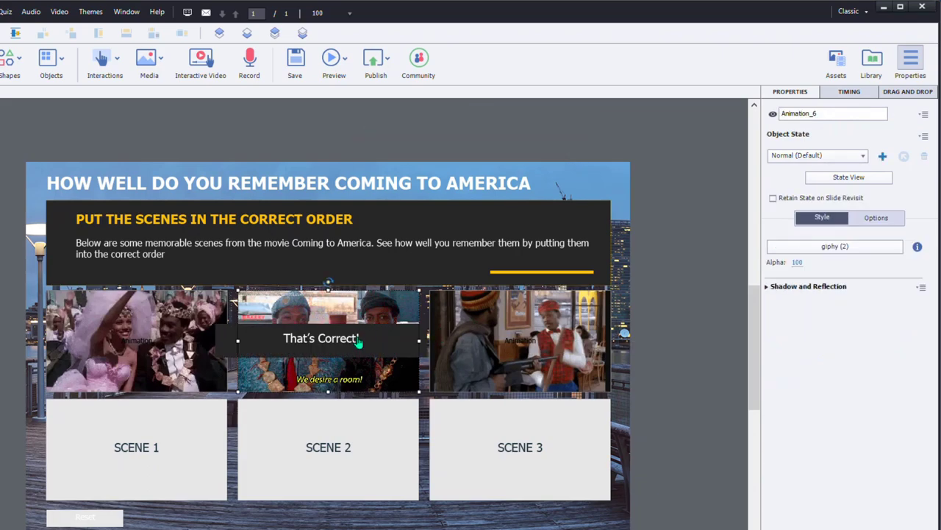
Step: Deselect the caption and bring up the Preview dropdown's options
left_click(125, 33)
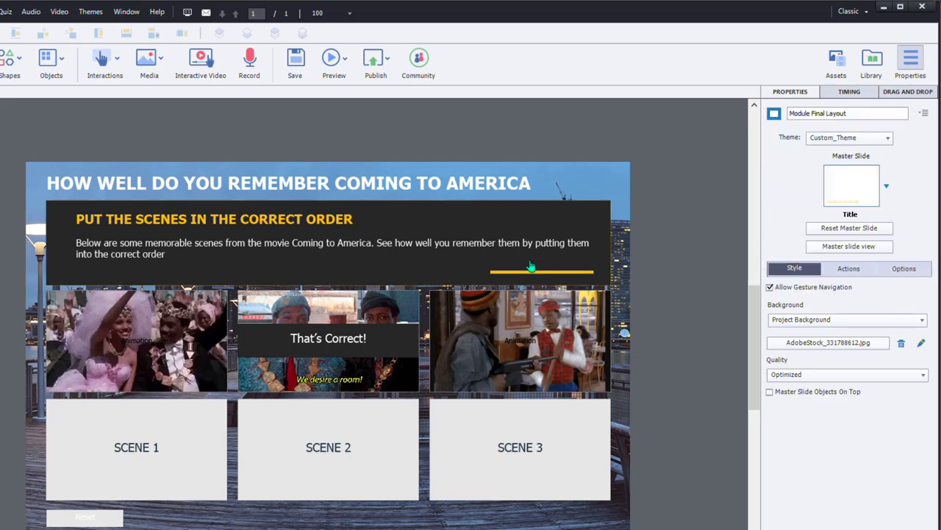
left_click(334, 60)
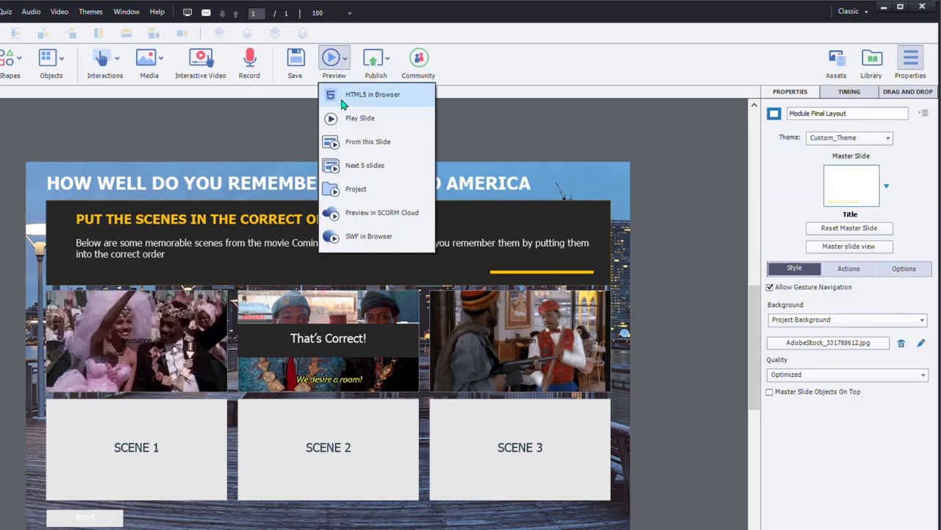
Step: Run the HTML5 in Browser preview and drop the wedding clip onto SCENE 3
left_click(372, 94)
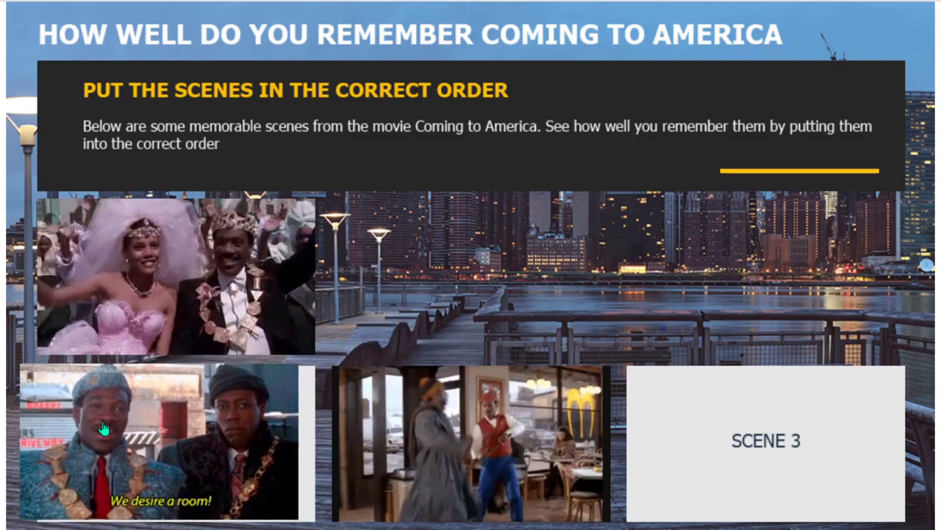
left_click_drag(175, 278, 764, 440)
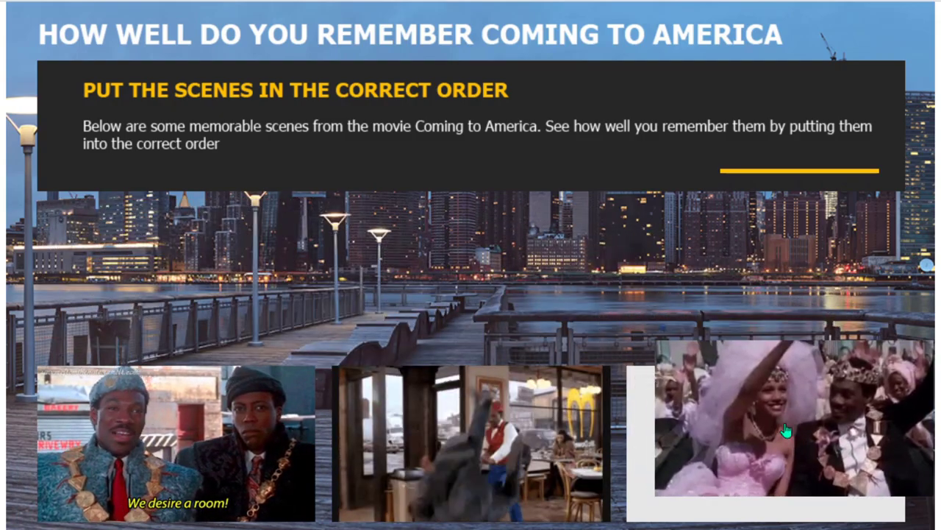